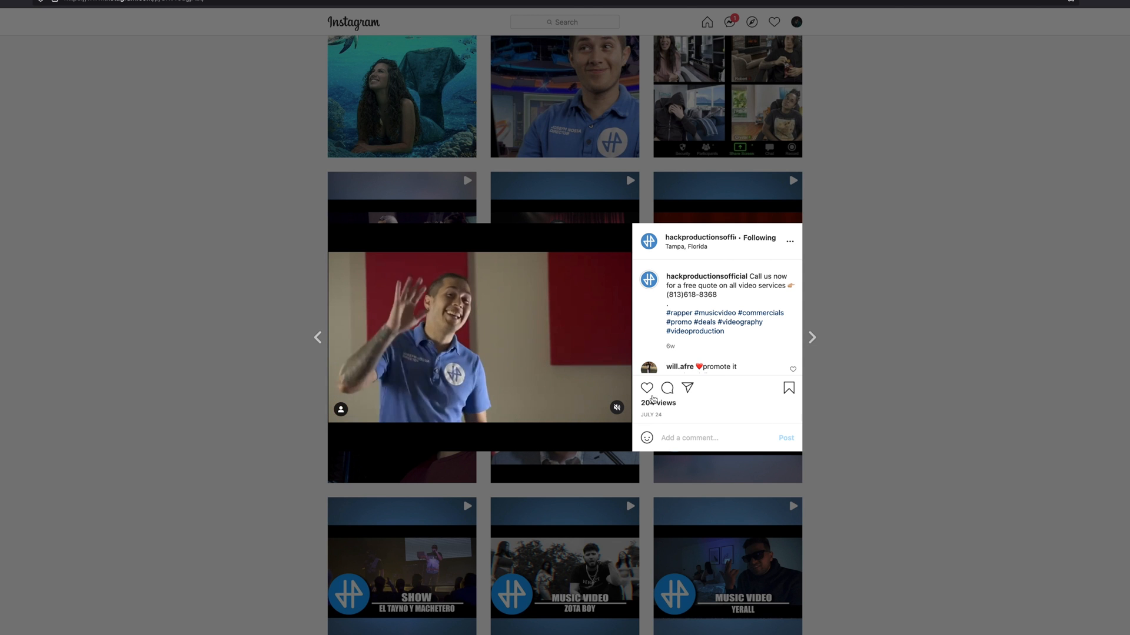
# Step: Add a colour mask to the first Gaussian blur sampling the skin and keep its Amount low
pyautogui.click(646, 387)
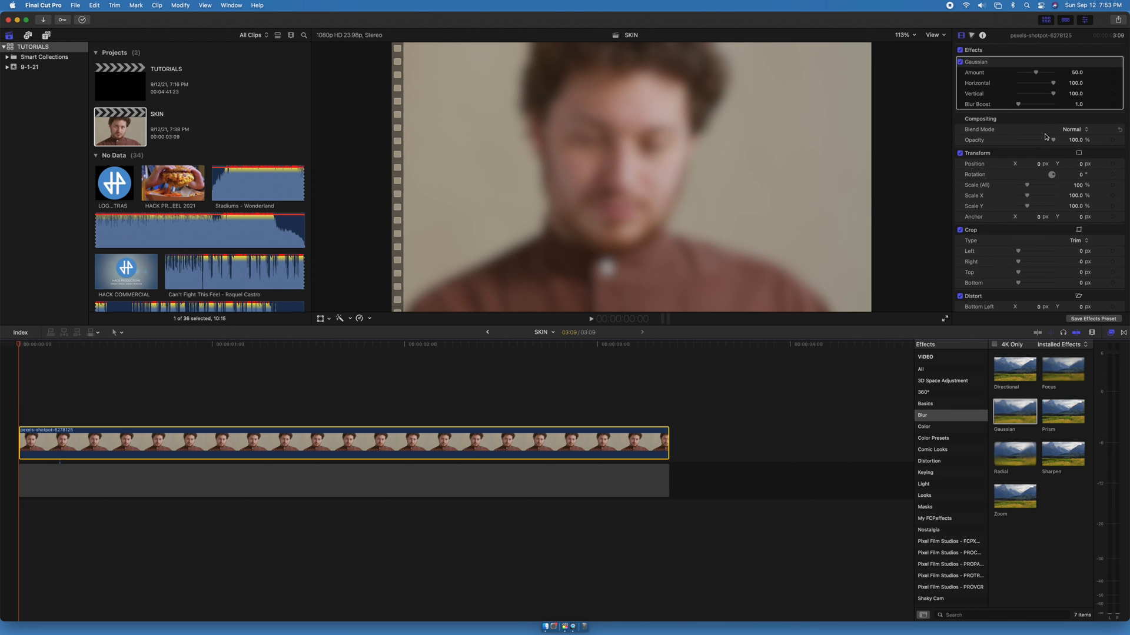
pyautogui.click(1049, 99)
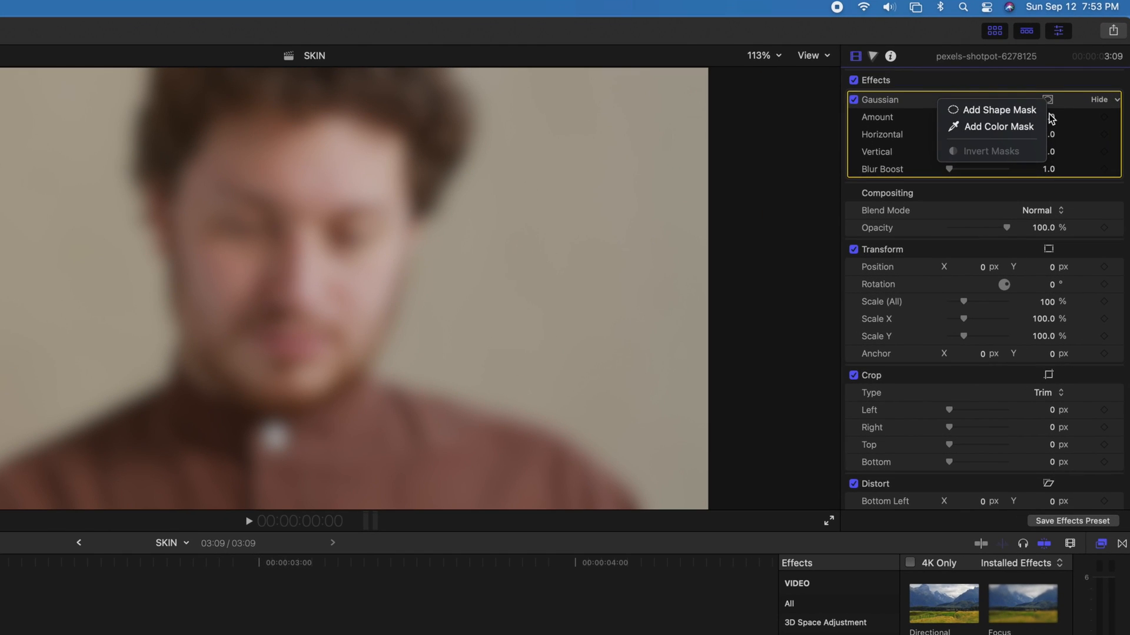
pyautogui.click(999, 127)
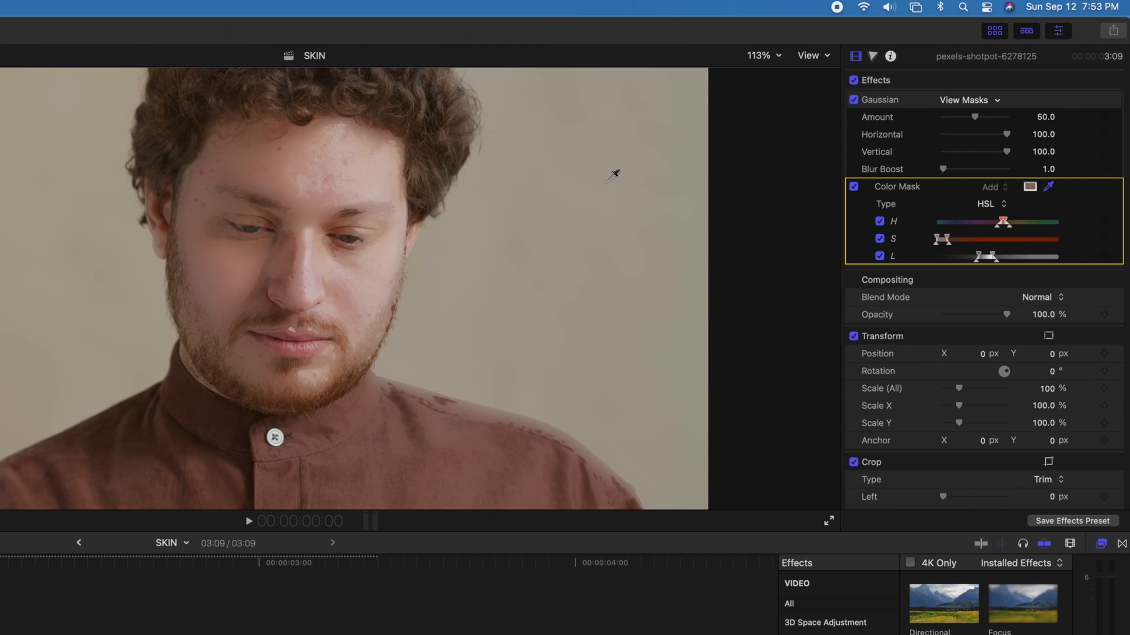
pyautogui.moveTo(976, 116); pyautogui.dragTo(1008, 117)
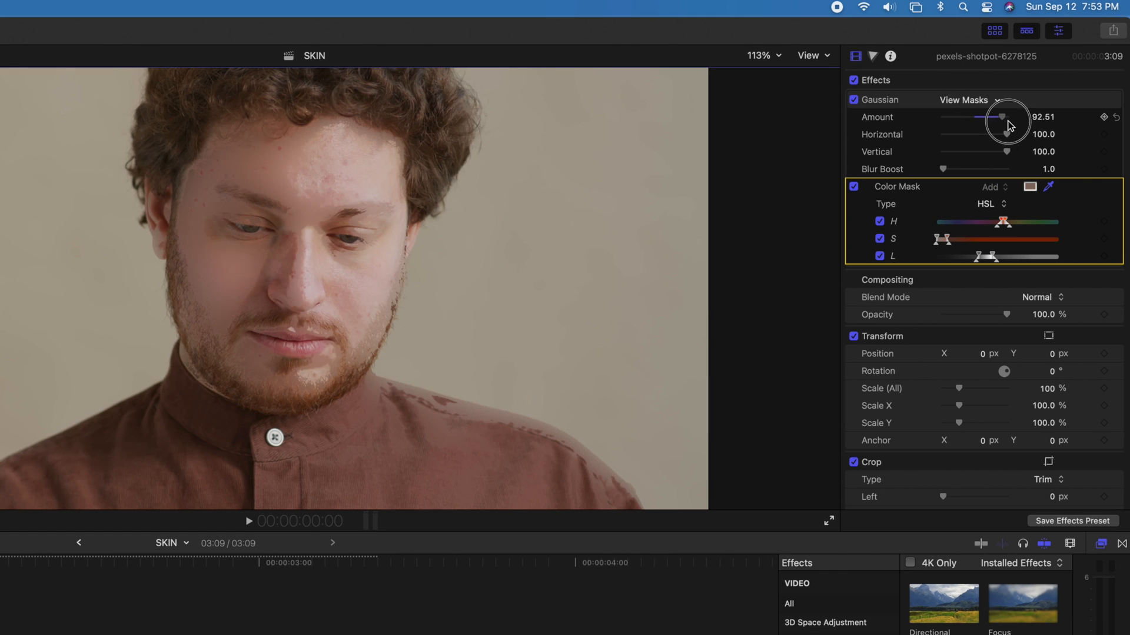
pyautogui.moveTo(1004, 117); pyautogui.dragTo(950, 116)
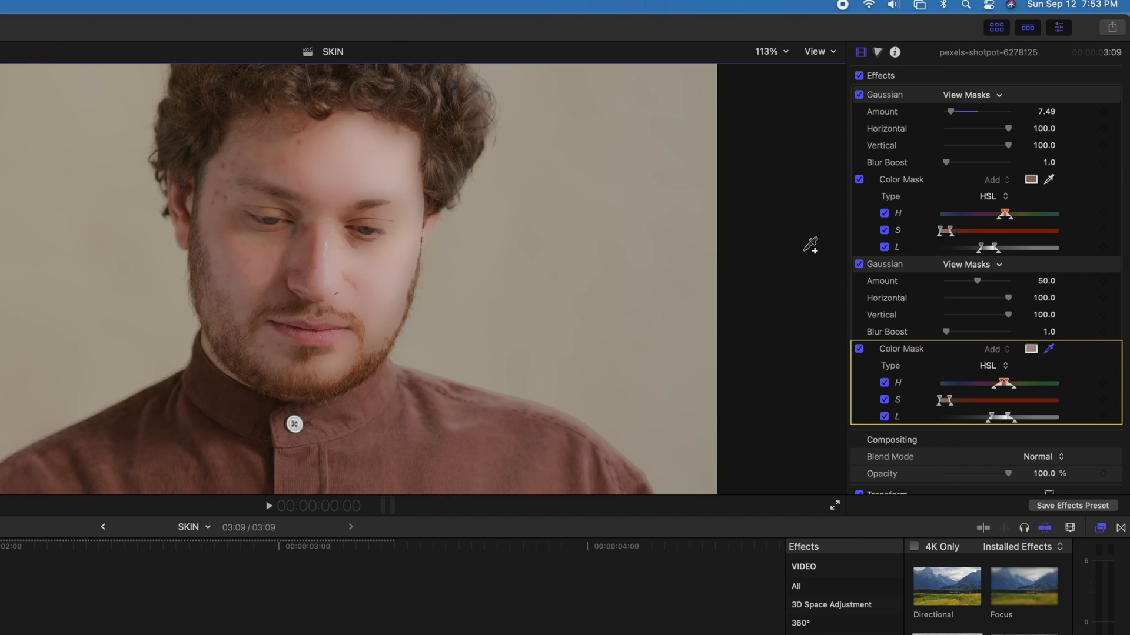
# Step: Lower the second colour-masked Gaussian blur's Amount to a subtle level
pyautogui.moveTo(1001, 282); pyautogui.dragTo(961, 282)
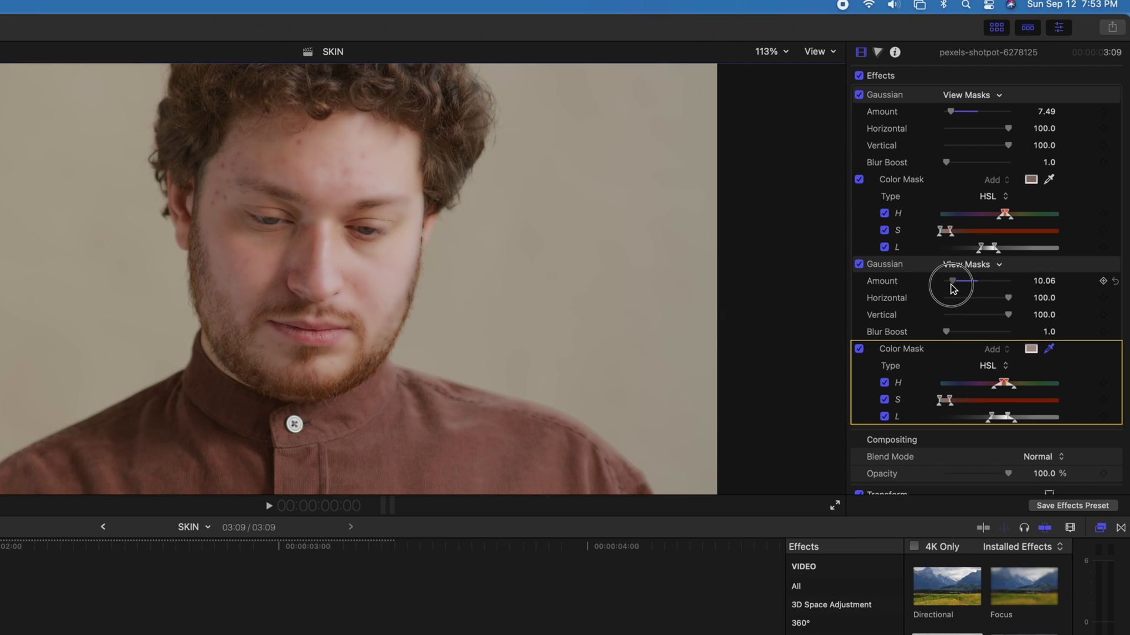
pyautogui.moveTo(951, 281); pyautogui.dragTo(962, 282)
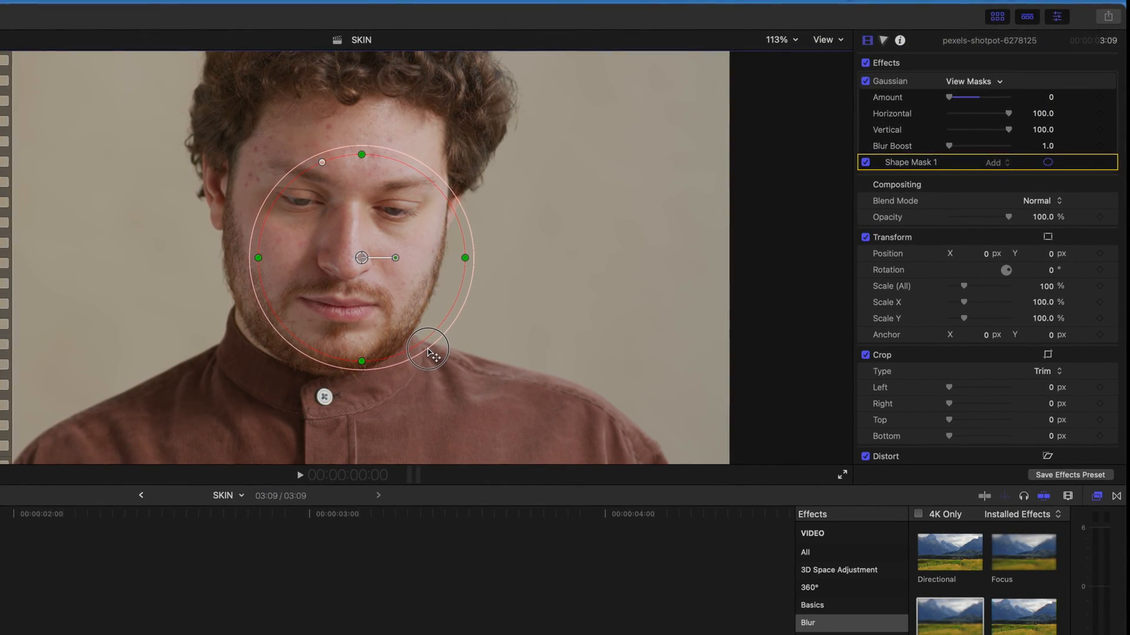
# Step: Shrink the shape mask to blemish size and place it over the left temple spot at 400% viewer zoom
pyautogui.moveTo(429, 349); pyautogui.dragTo(378, 288)
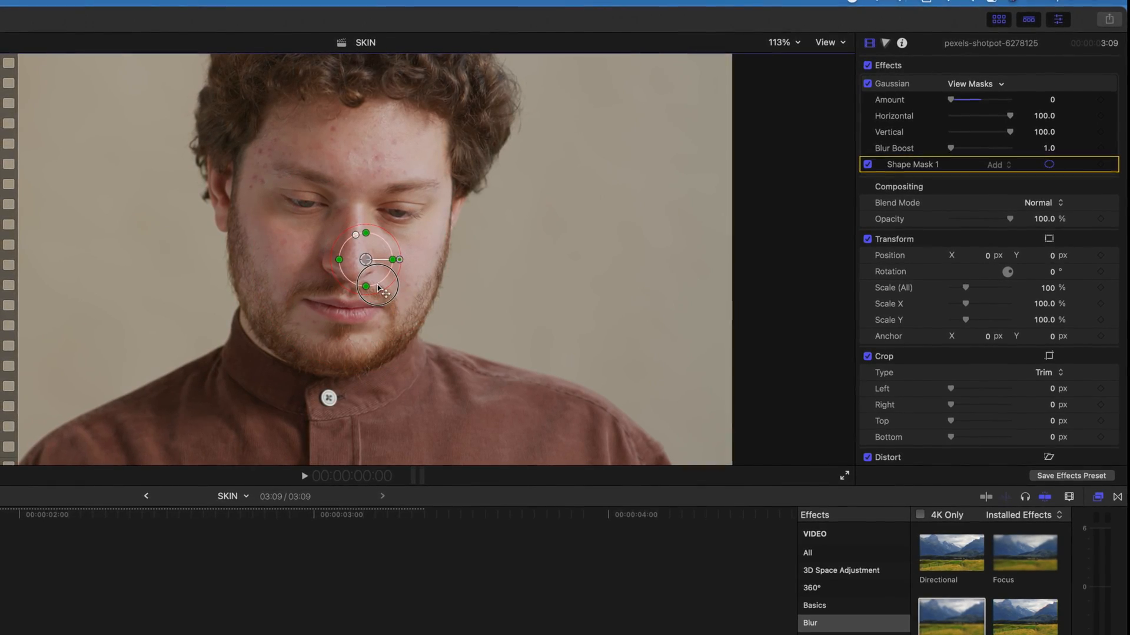
pyautogui.click(781, 42)
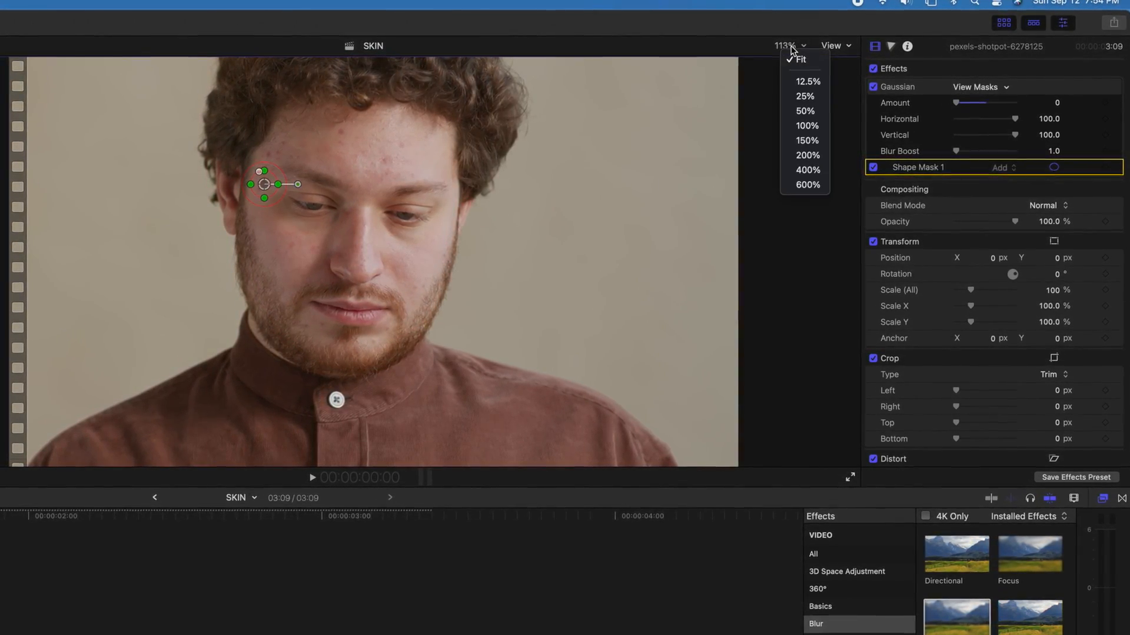
pyautogui.click(808, 155)
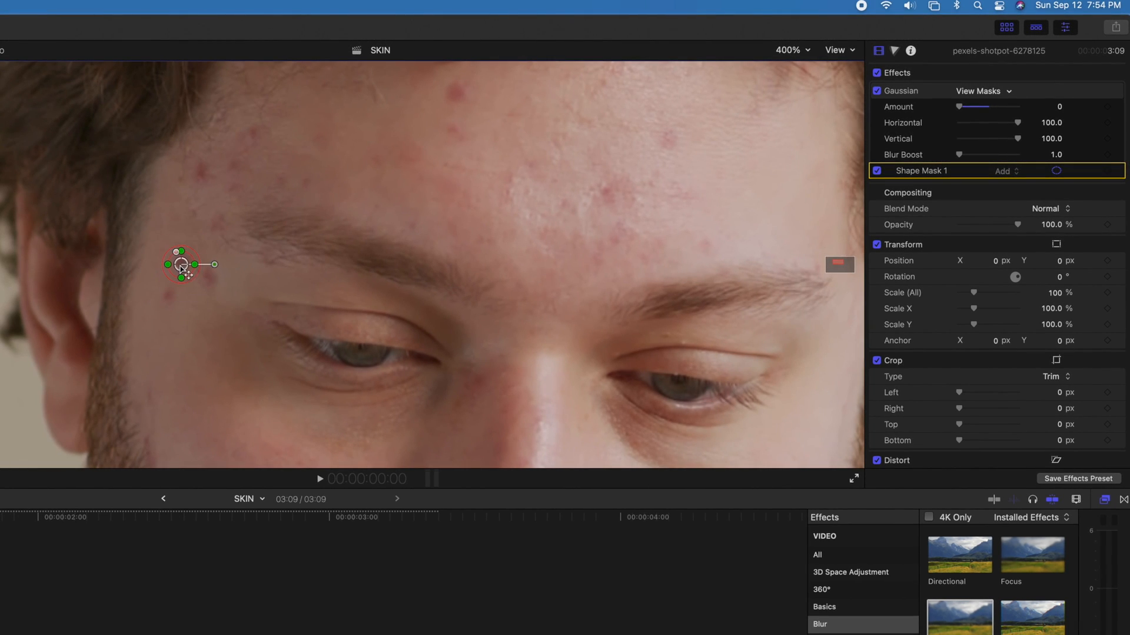
pyautogui.moveTo(959, 107); pyautogui.dragTo(974, 107)
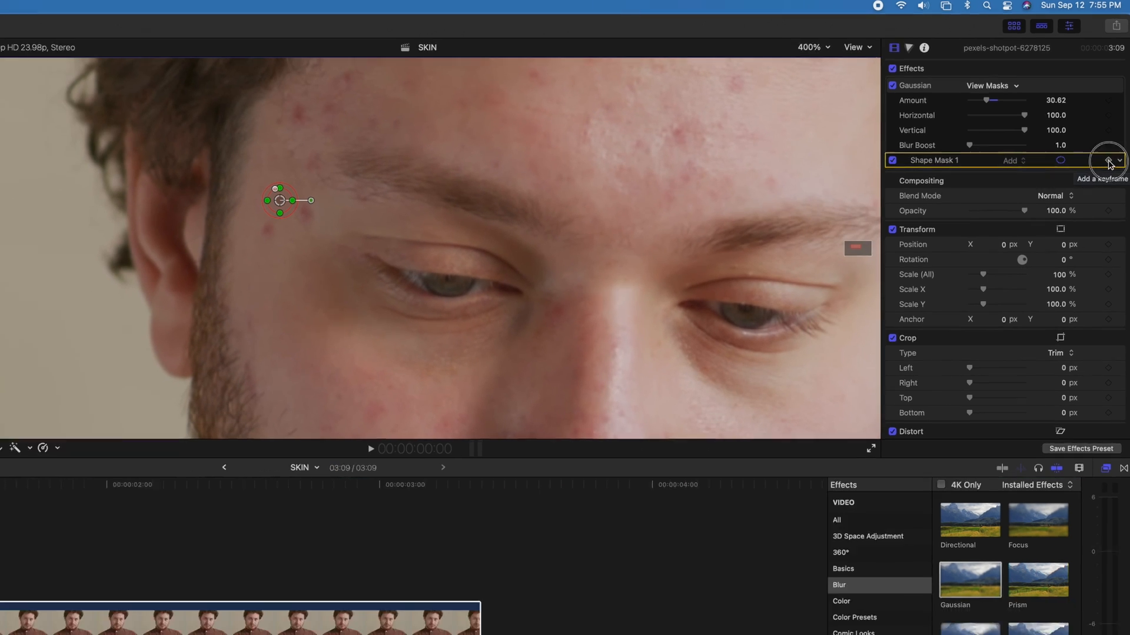
# Step: Show the clip's animation lanes and keyframe the small mask at several frames so it follows the temple blemish
pyautogui.press('ctrl+v')
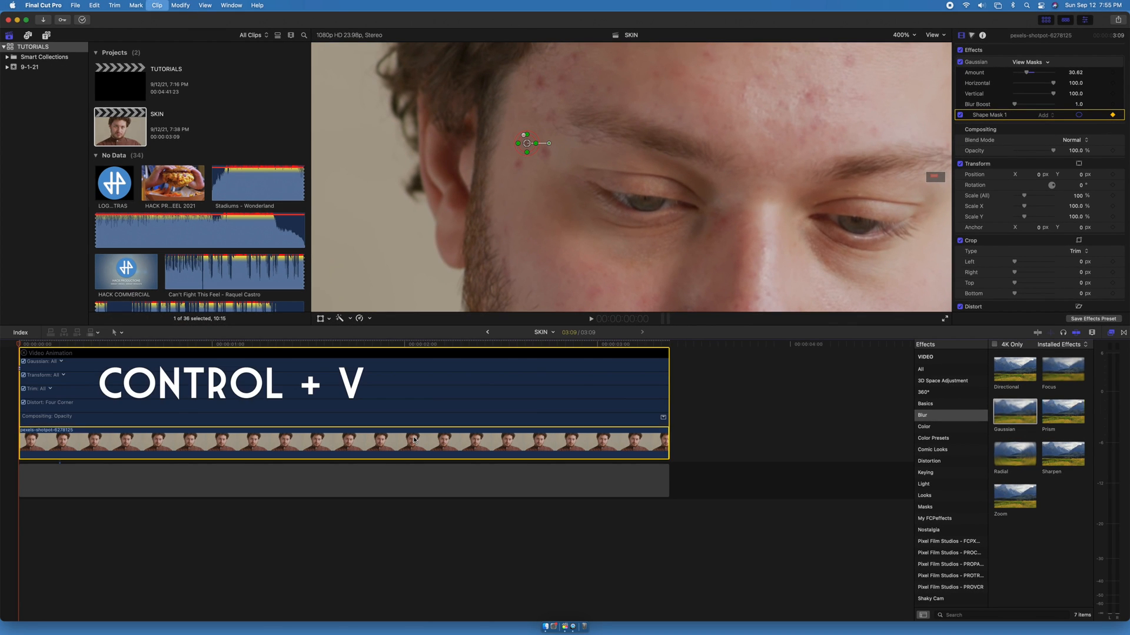
pyautogui.press('ctrl+v')
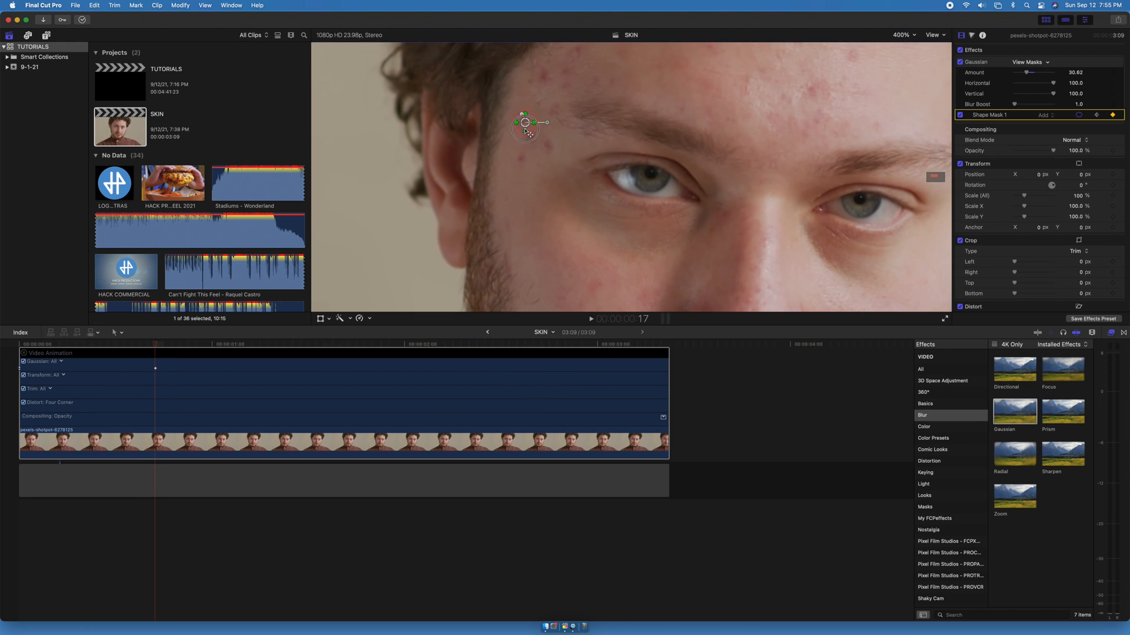
pyautogui.moveTo(526, 122); pyautogui.dragTo(529, 139)
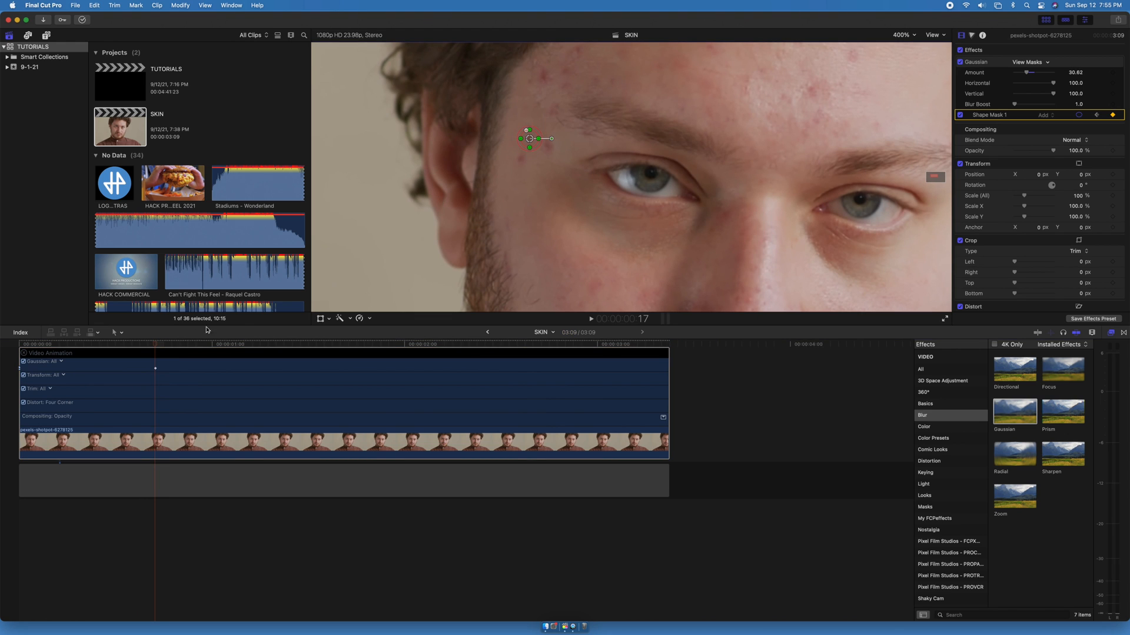
pyautogui.click(342, 344)
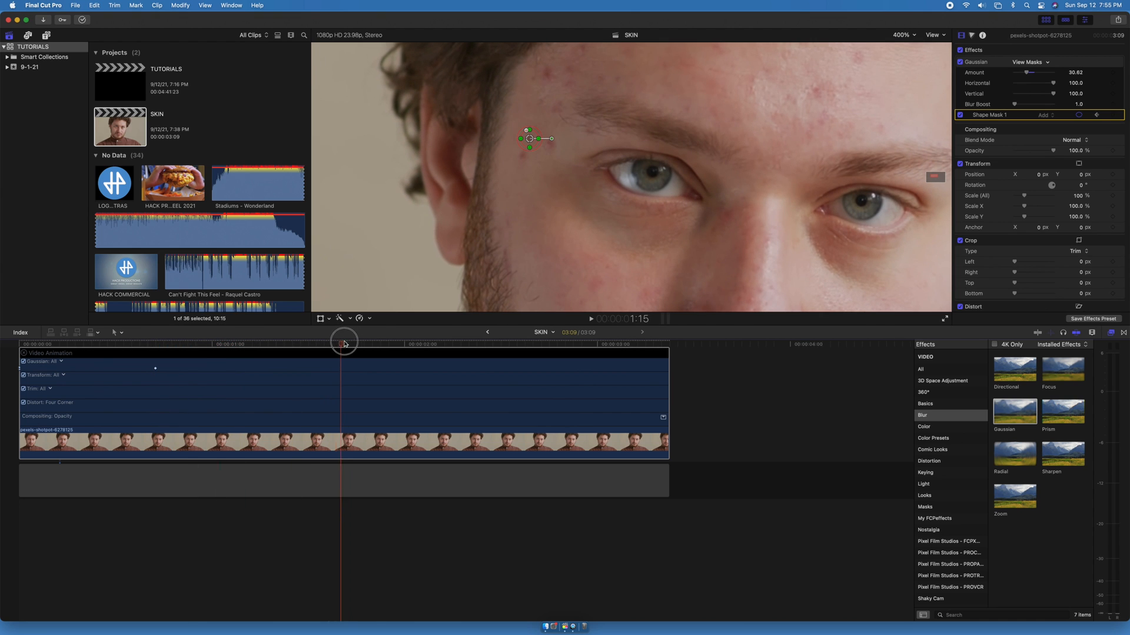
pyautogui.click(660, 345)
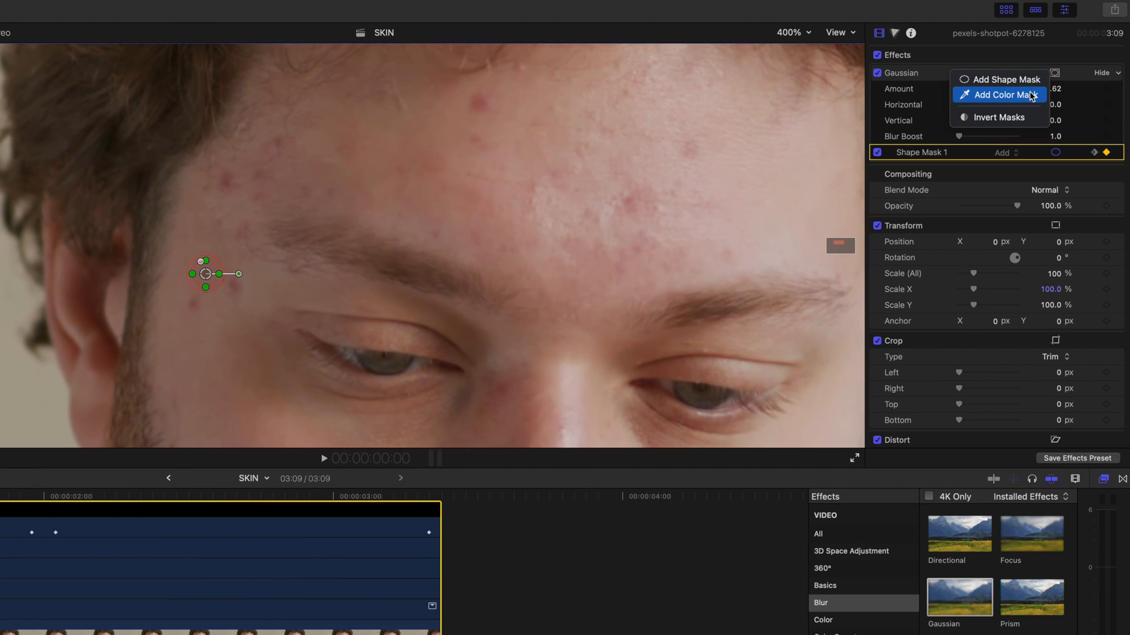
# Step: Add a second shape mask over another forehead spot and settle the shared blur Amount near 25
pyautogui.click(1004, 79)
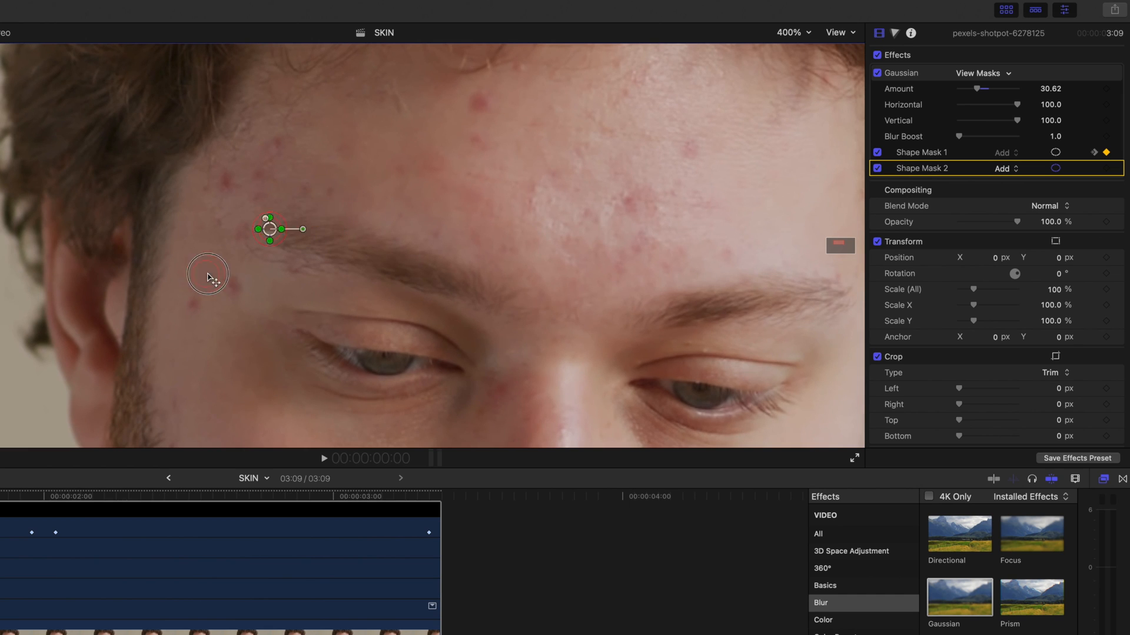
pyautogui.moveTo(270, 229); pyautogui.dragTo(191, 304)
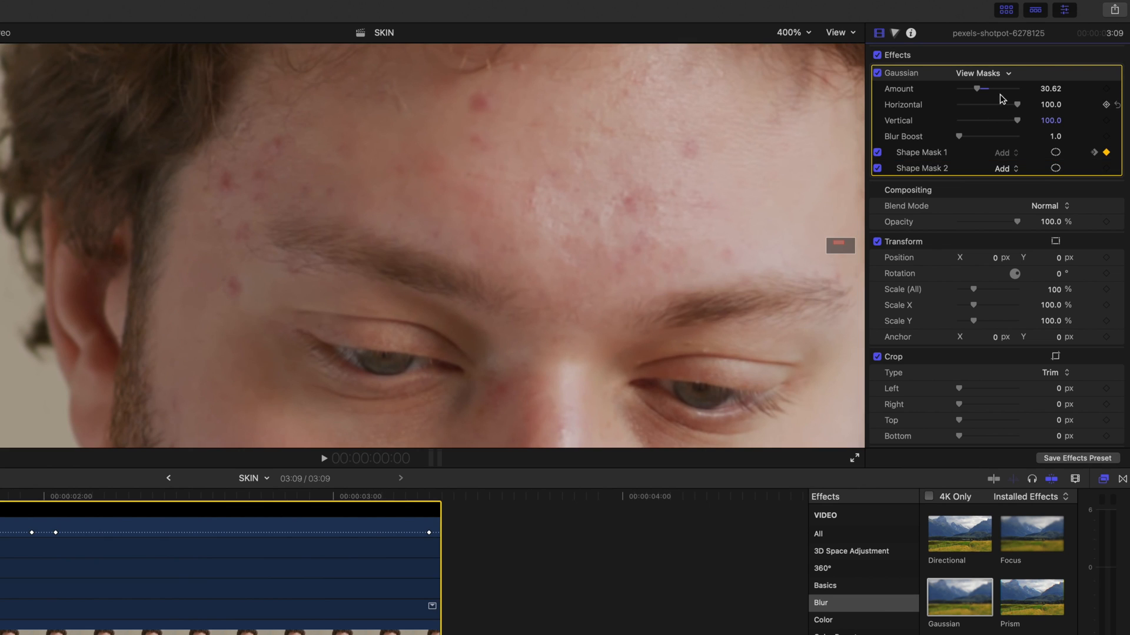
pyautogui.moveTo(1000, 88); pyautogui.dragTo(961, 88)
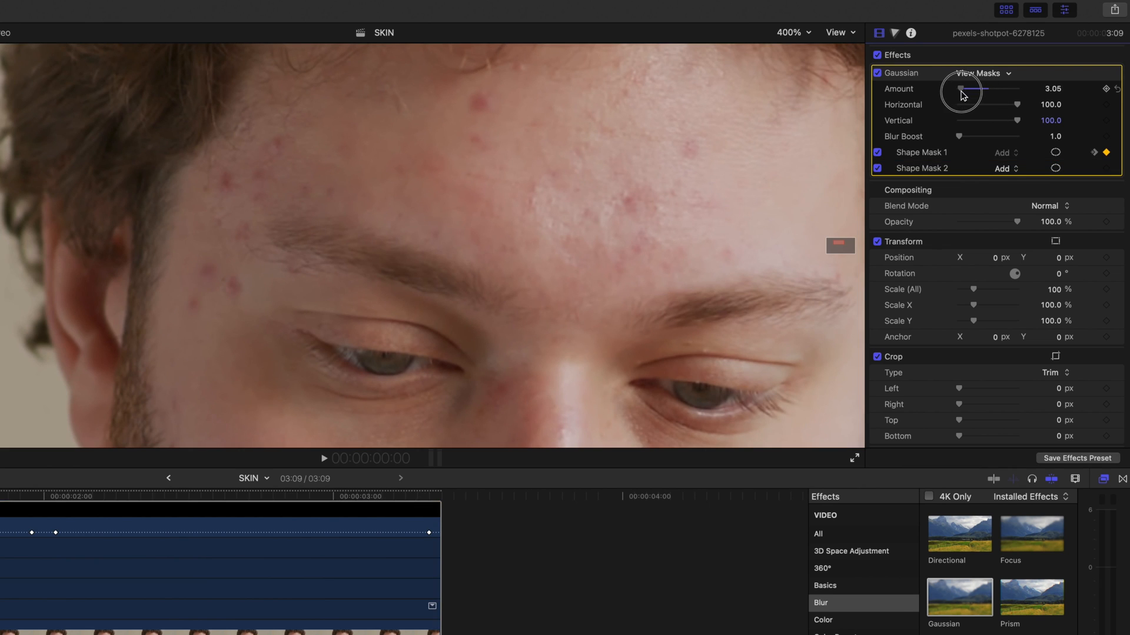
pyautogui.moveTo(960, 88); pyautogui.dragTo(981, 88)
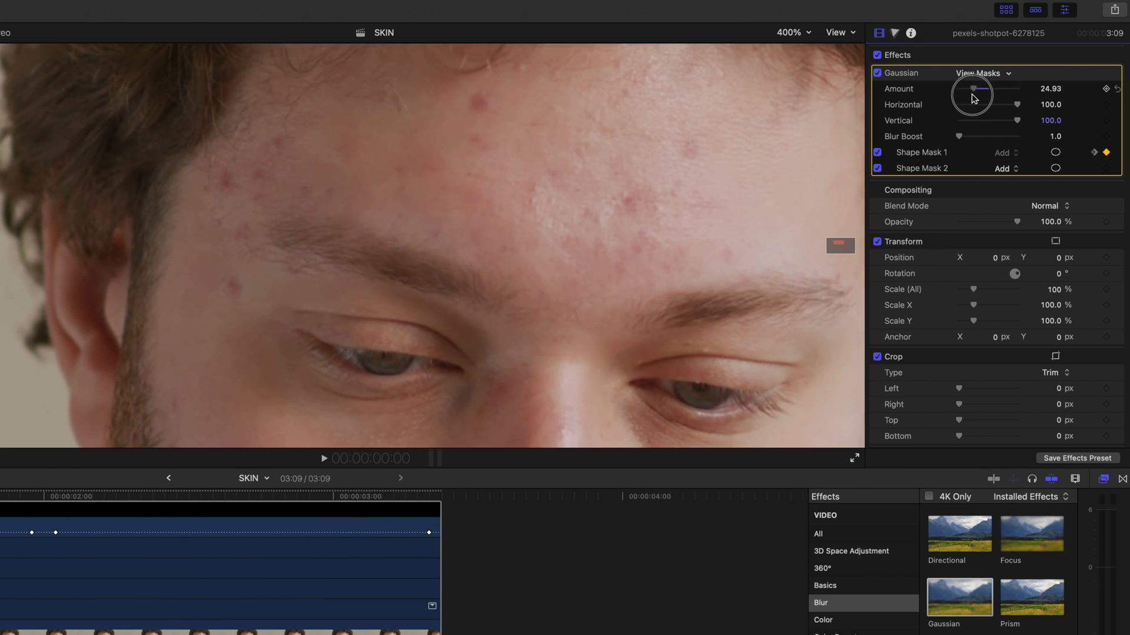
pyautogui.moveTo(984, 88); pyautogui.dragTo(969, 88)
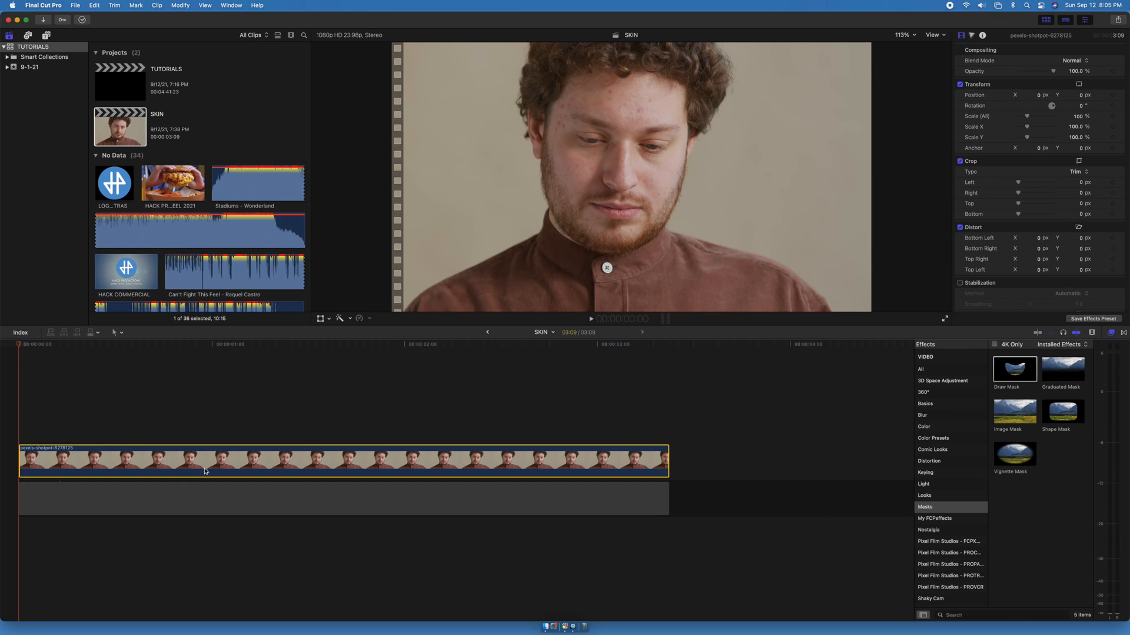
# Step: Option-drag a copy of the clip above the original and give the face-masked copy a Gaussian blur near 16
pyautogui.moveTo(203, 468); pyautogui.dragTo(184, 418)
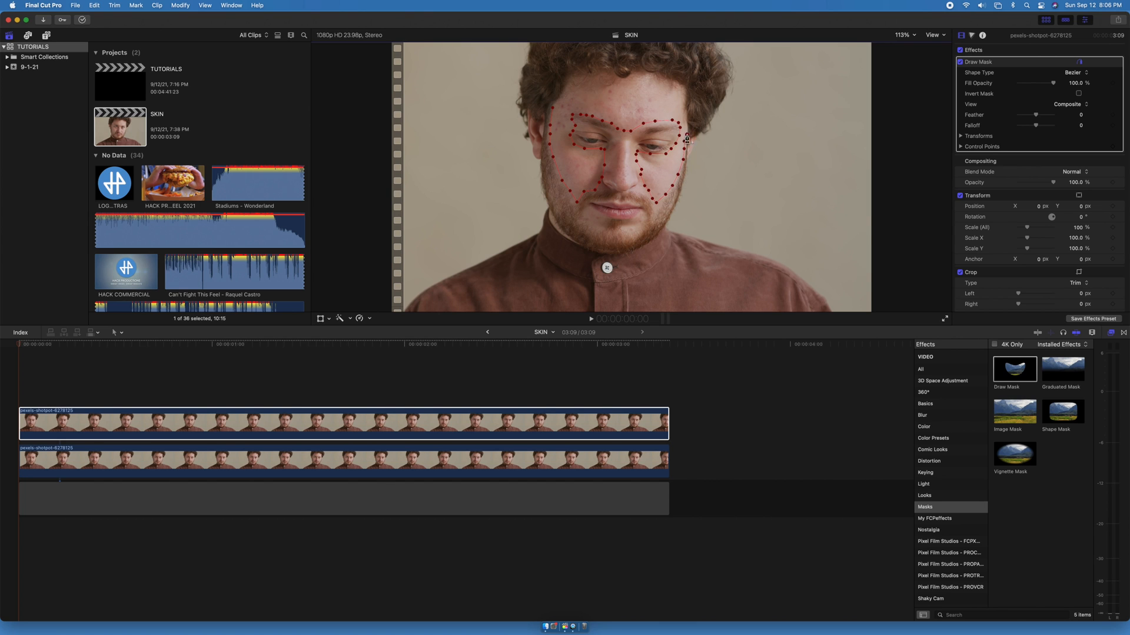
pyautogui.click(342, 461)
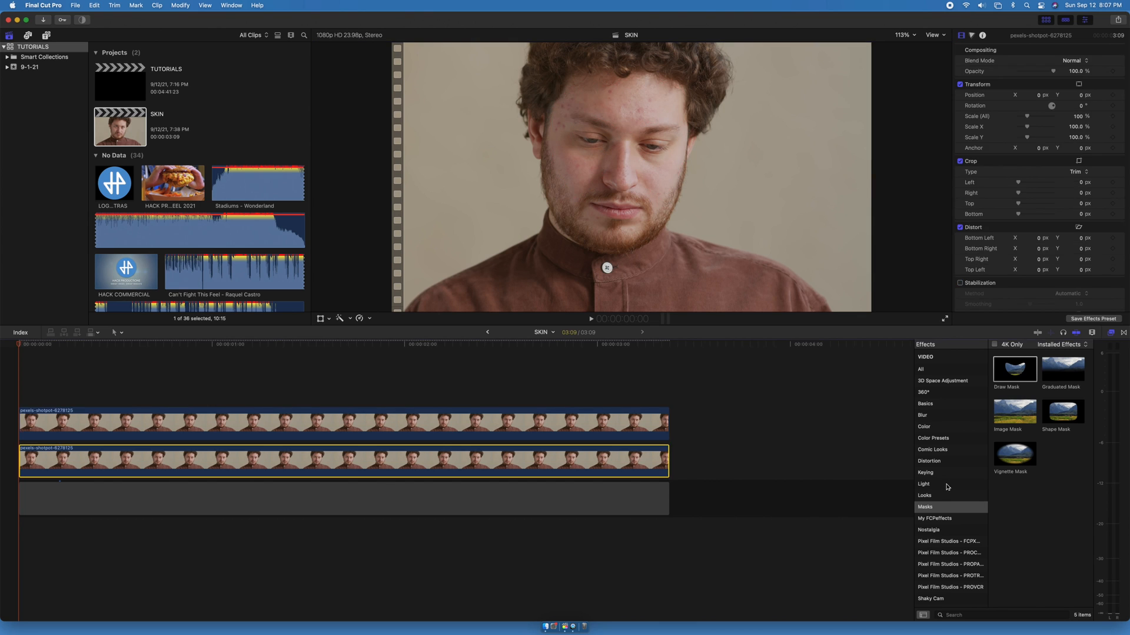
pyautogui.click(923, 416)
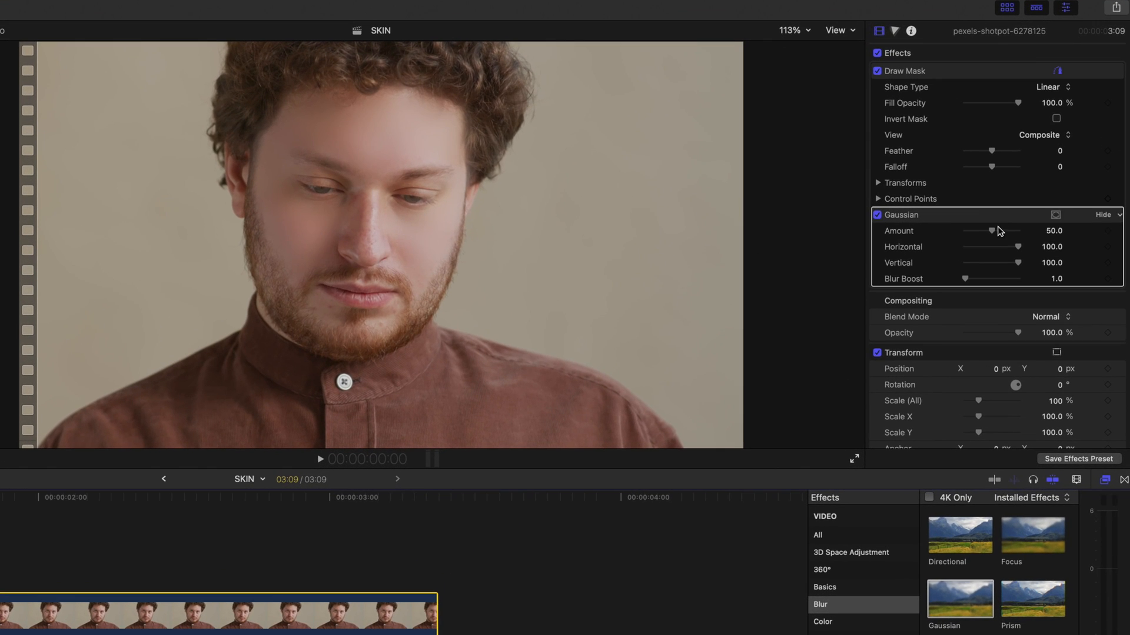
pyautogui.moveTo(1016, 231); pyautogui.dragTo(971, 230)
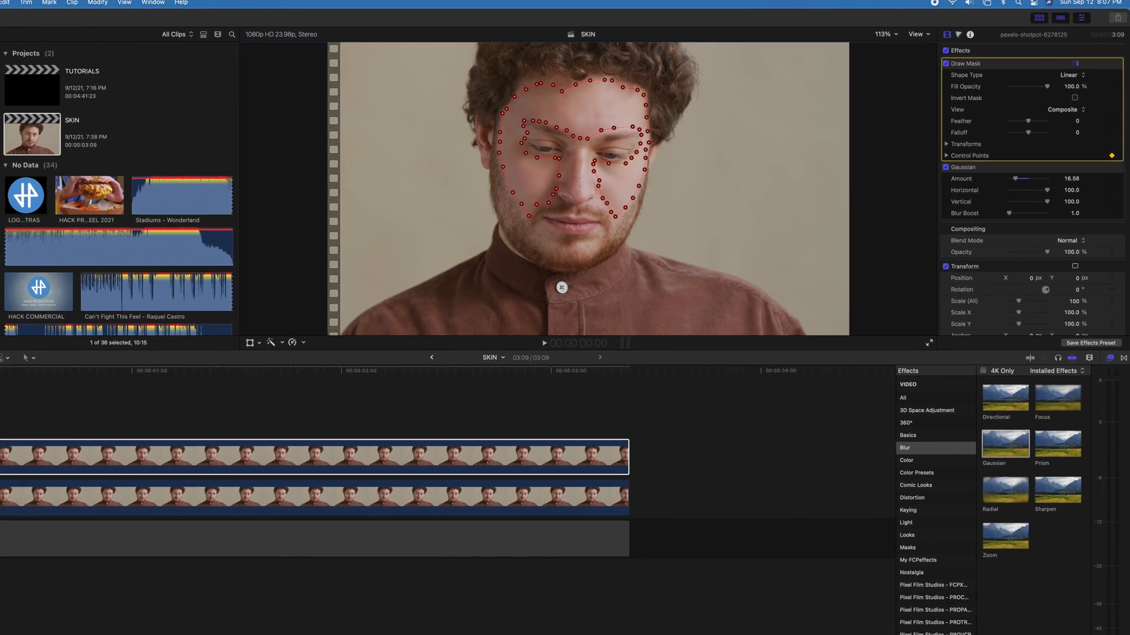
# Step: Show the animation lanes and keyframe the drawn mask's points at several playhead positions to track the face
pyautogui.press('ctrl+v')
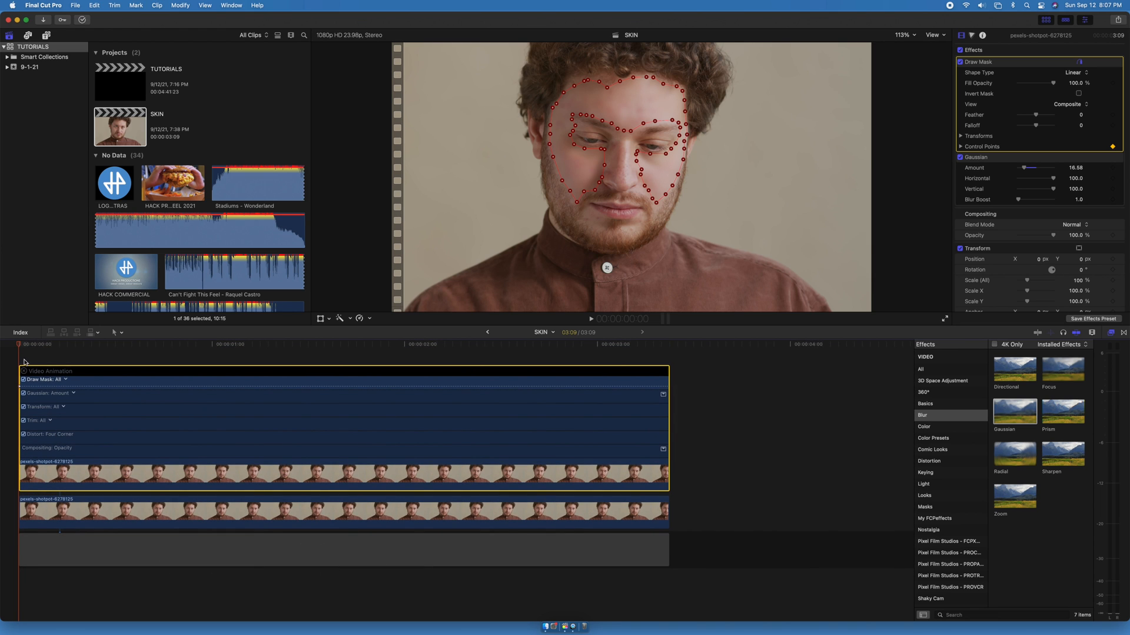
pyautogui.click(108, 345)
pyautogui.write('16')
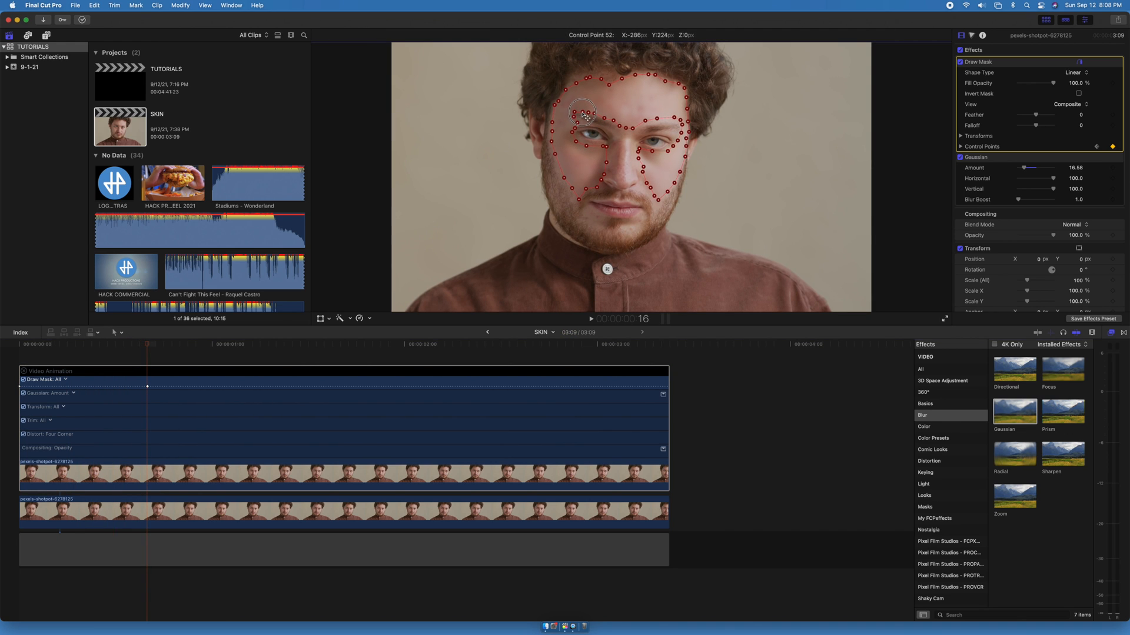
pyautogui.moveTo(584, 112); pyautogui.dragTo(583, 110)
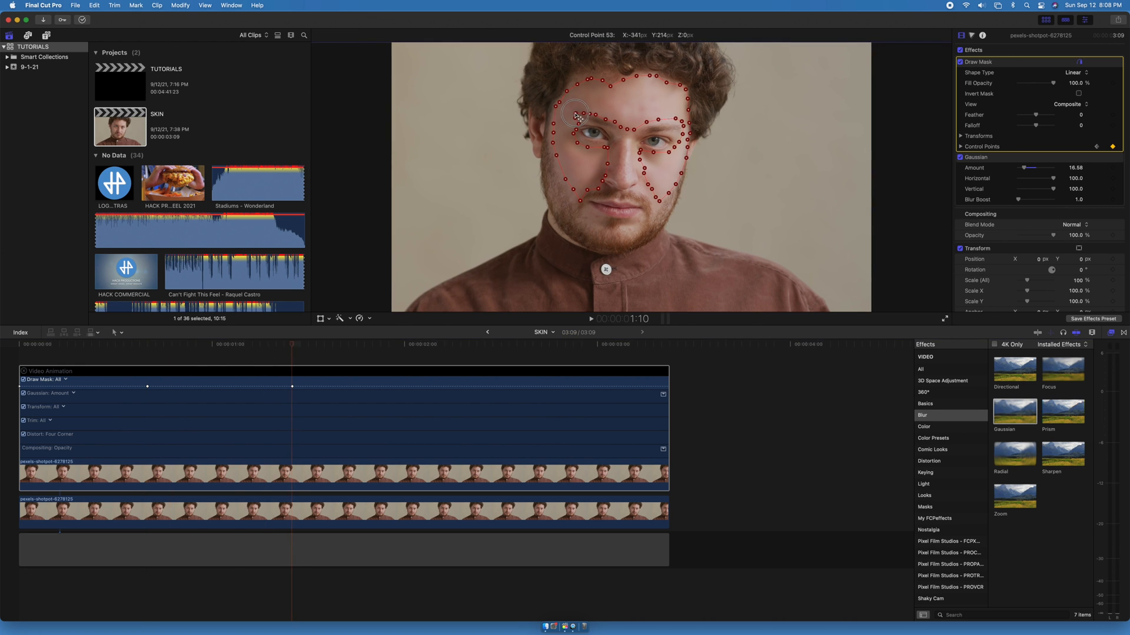
pyautogui.click(181, 351)
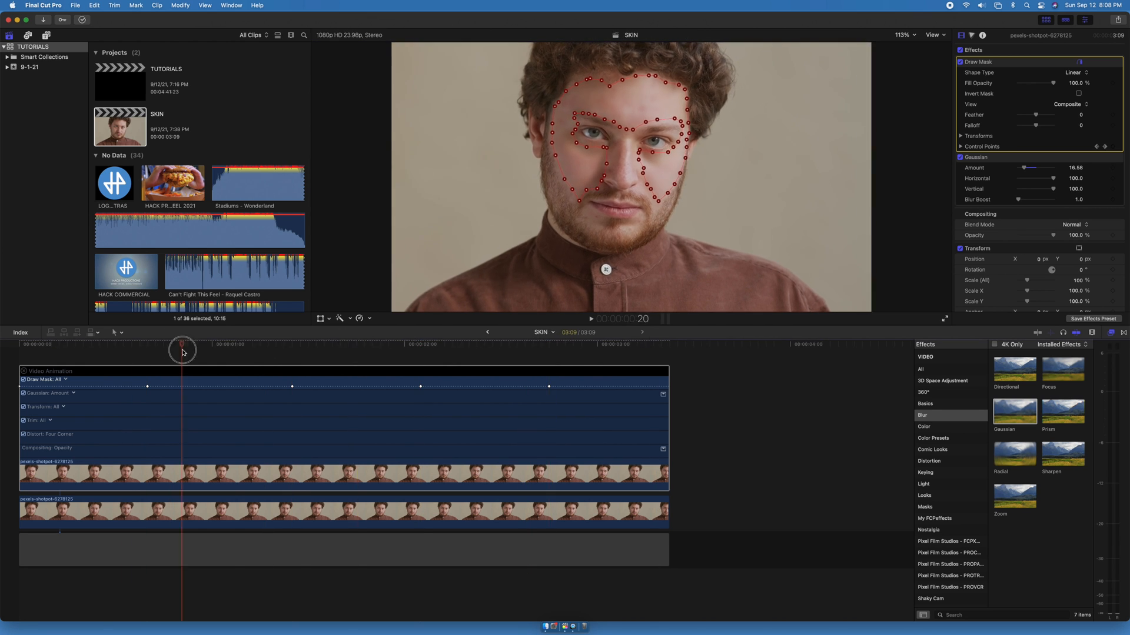